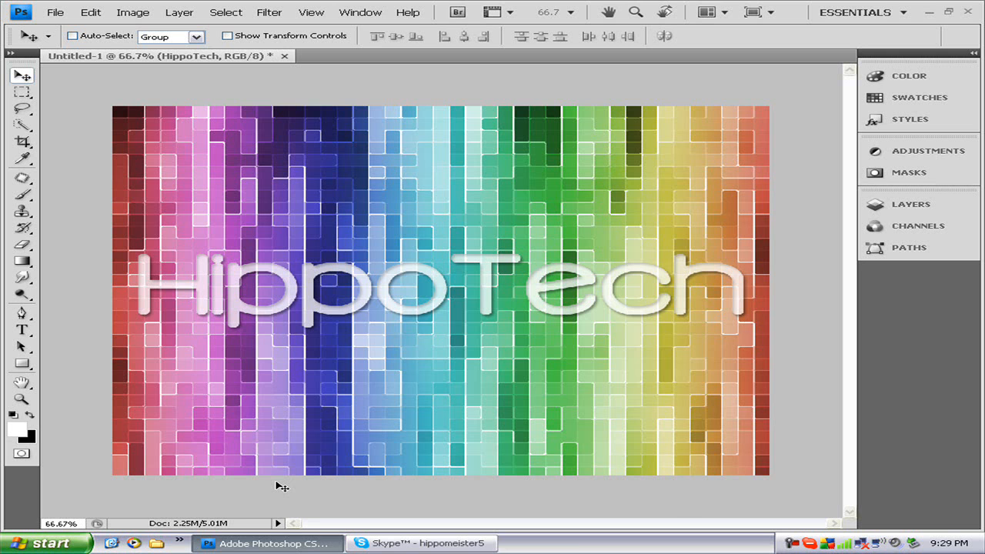
pyautogui.moveTo(261, 321)
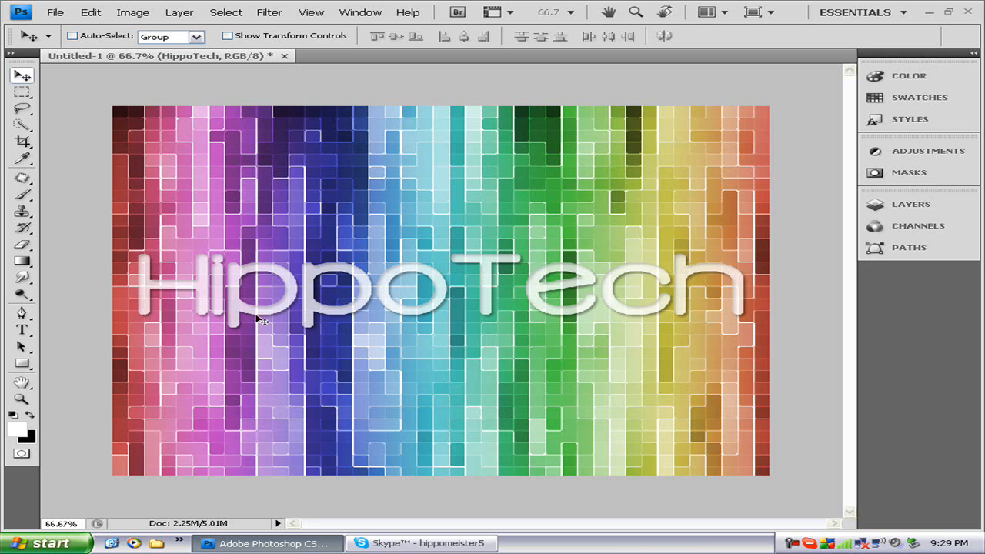
pyautogui.moveTo(202, 322)
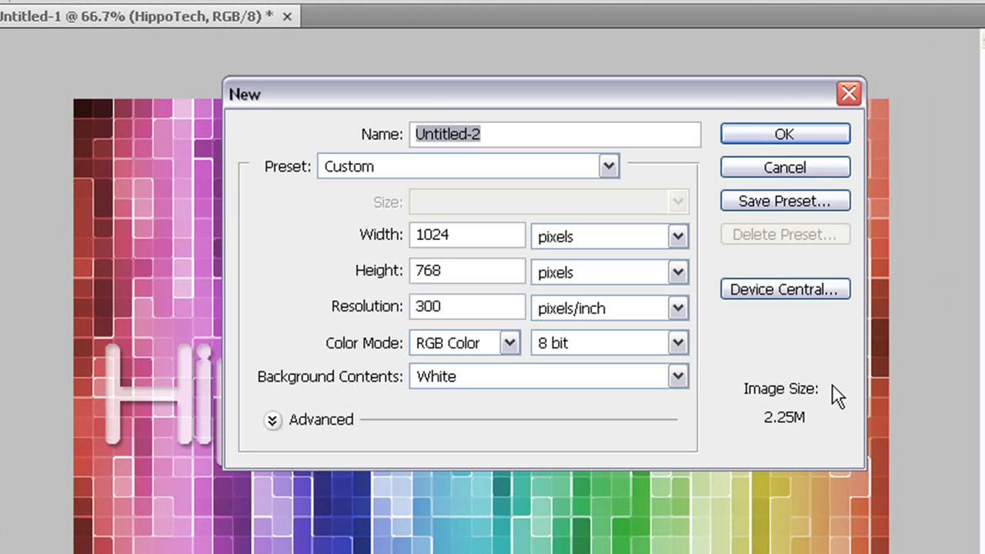
# - Name the new 1024x768 white document 'tetriswallpaper'
pyautogui.write('tetriswall')
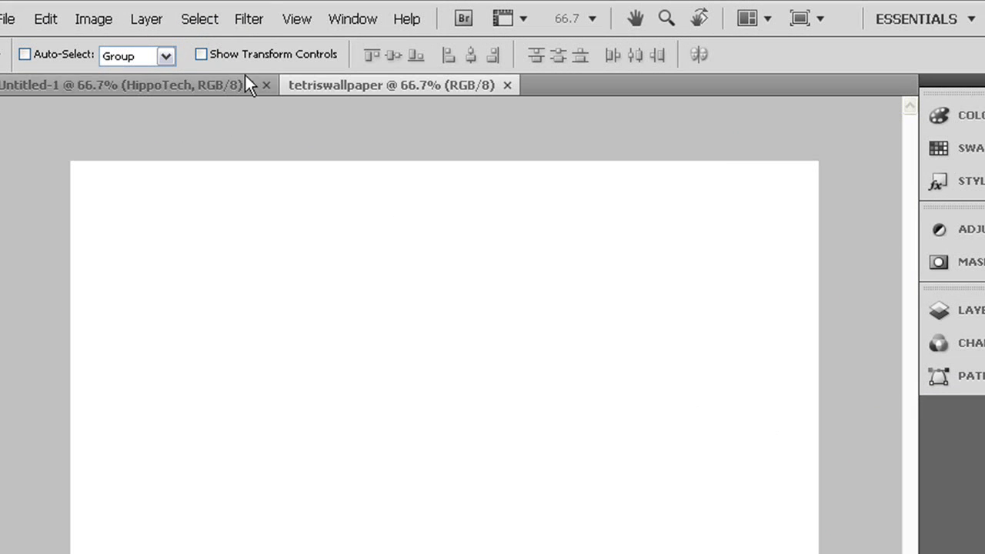
# - Apply a Fibers render texture, randomizing the pattern several times before accepting
pyautogui.click(249, 18)
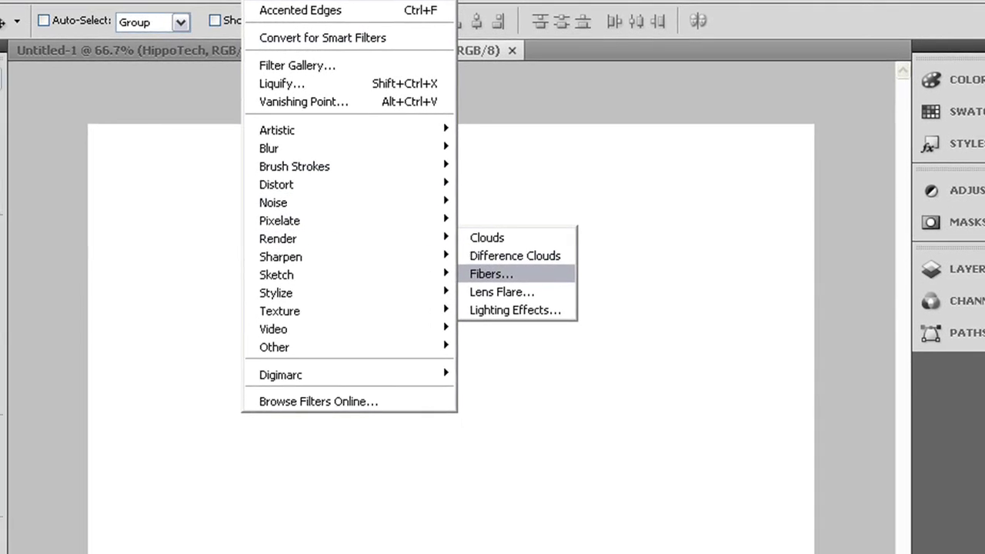
pyautogui.click(489, 274)
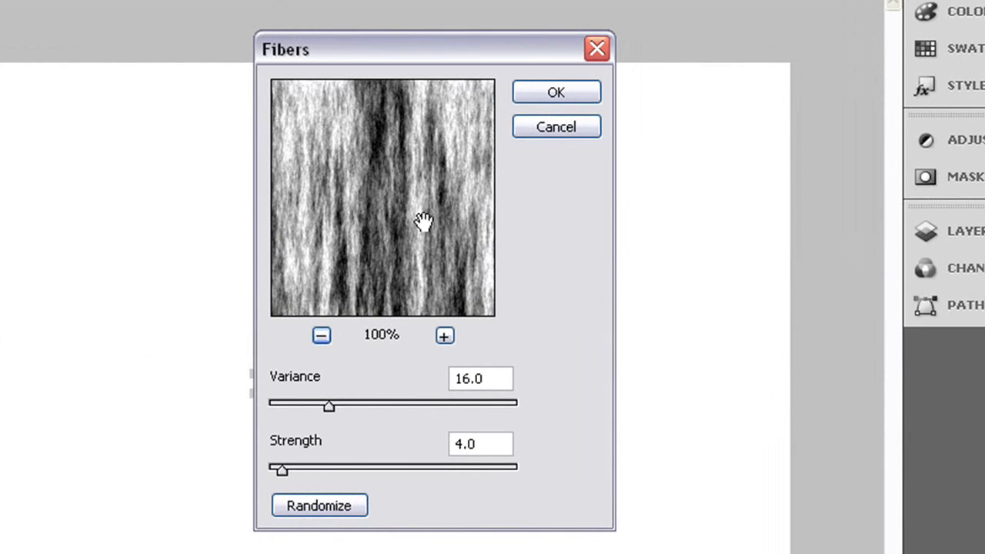
pyautogui.click(318, 504)
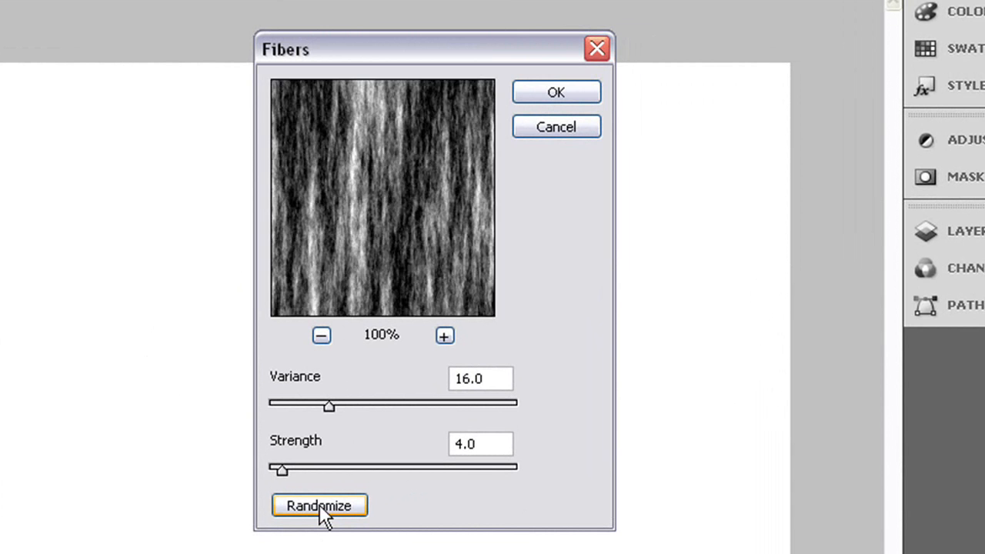
pyautogui.click(318, 505)
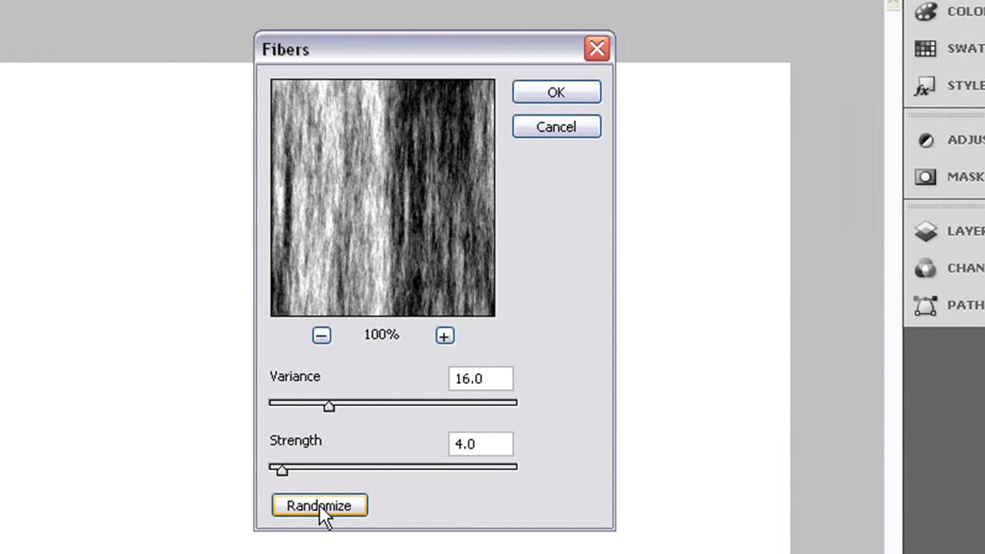
pyautogui.click(319, 504)
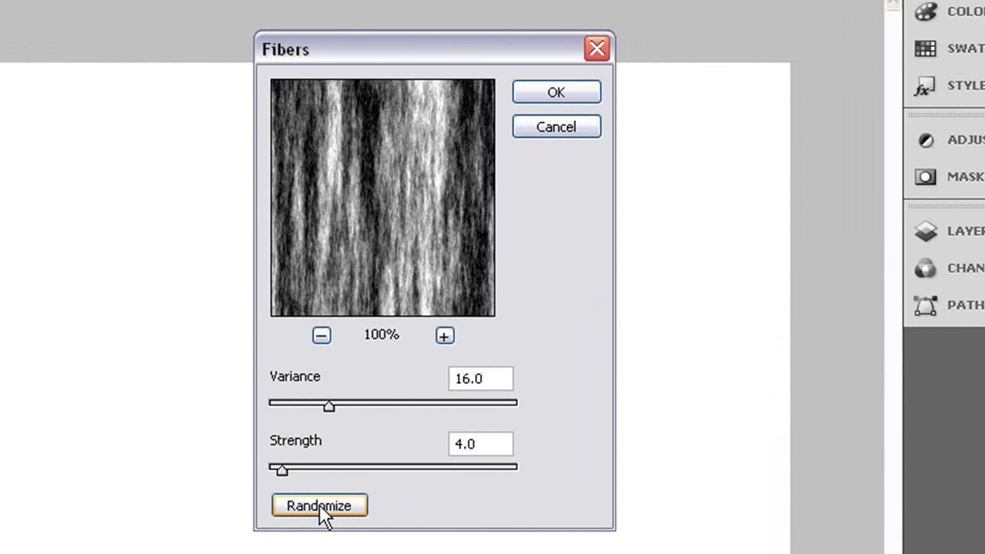
pyautogui.click(319, 505)
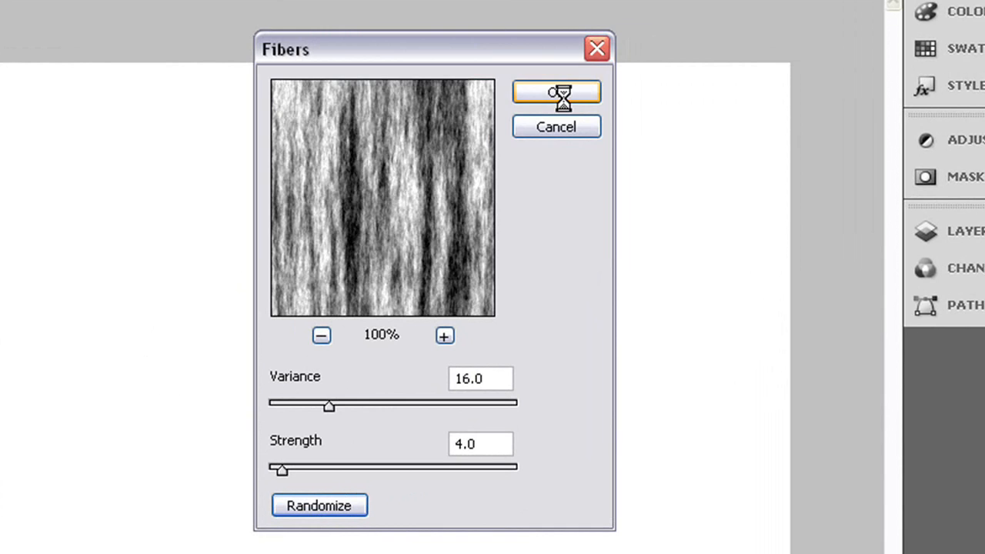
pyautogui.click(557, 93)
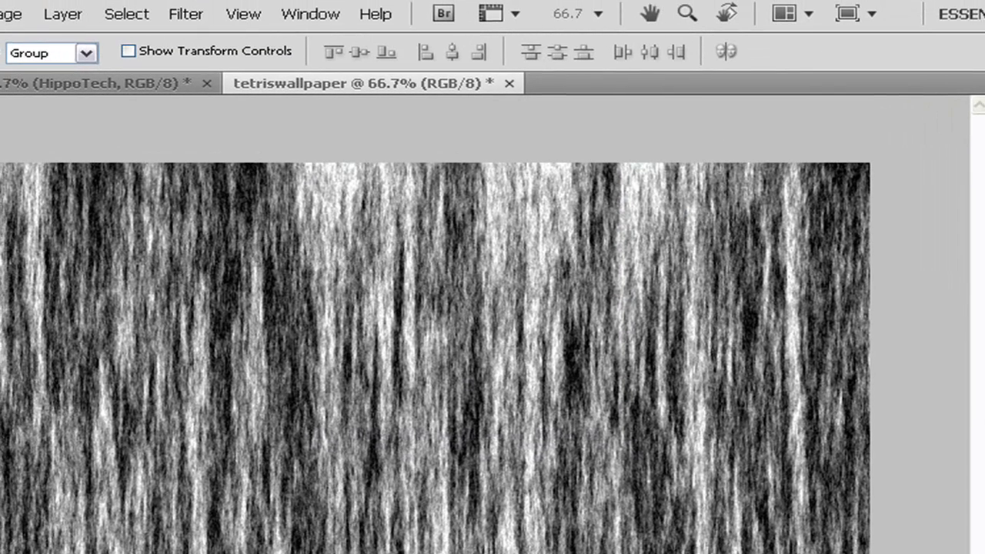
# - Choose the Mosaic pixelate filter to break the fibers into grey squares
pyautogui.click(184, 13)
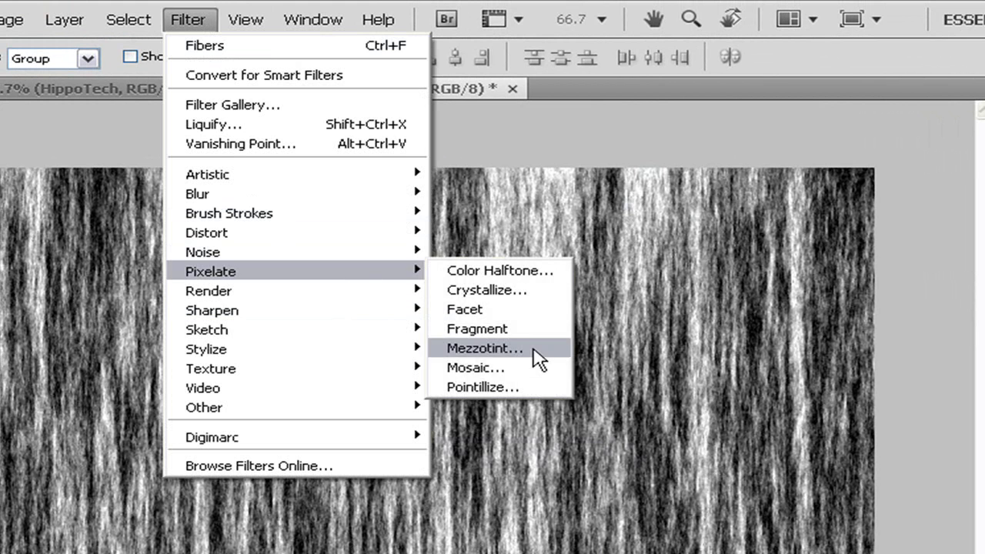
pyautogui.click(476, 366)
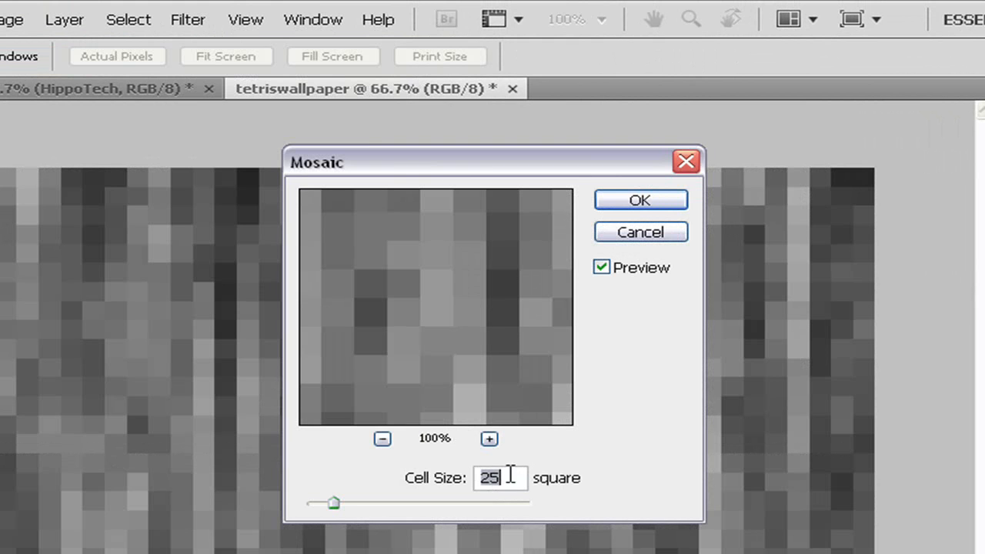
pyautogui.moveTo(597, 239)
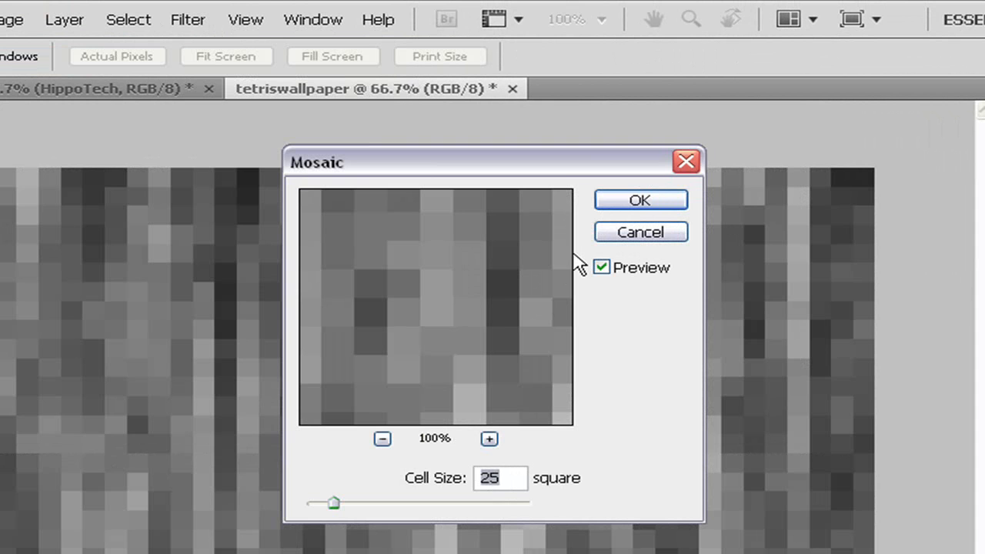
pyautogui.moveTo(608, 332)
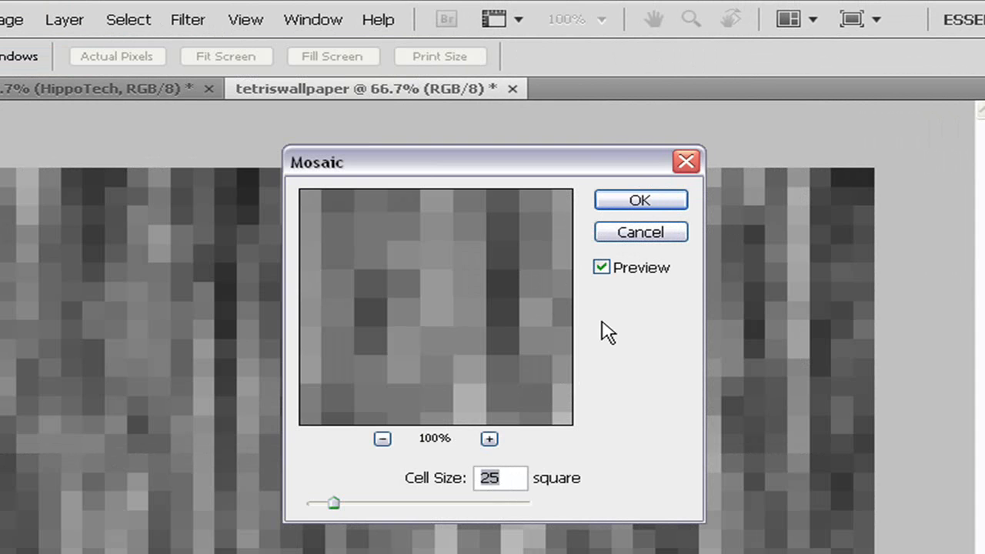
pyautogui.moveTo(641, 200)
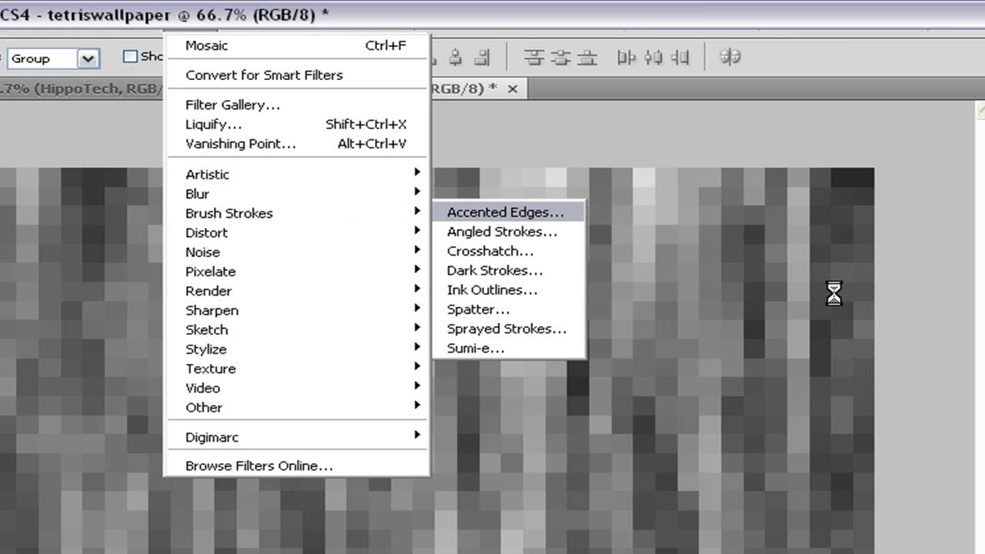
# - Apply Accented Edges with Edge Width 2, Brightness 38, Smoothness 5
pyautogui.click(501, 212)
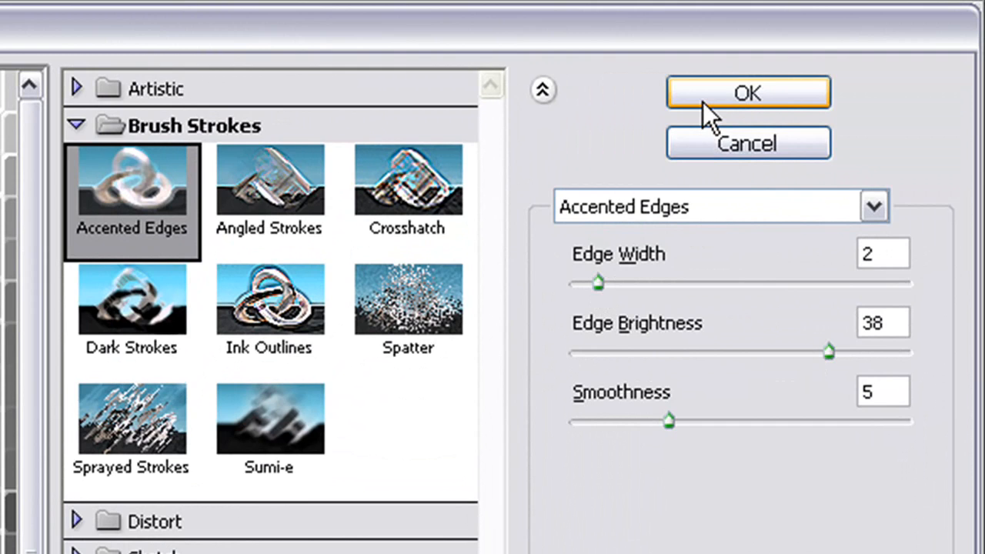
pyautogui.click(746, 93)
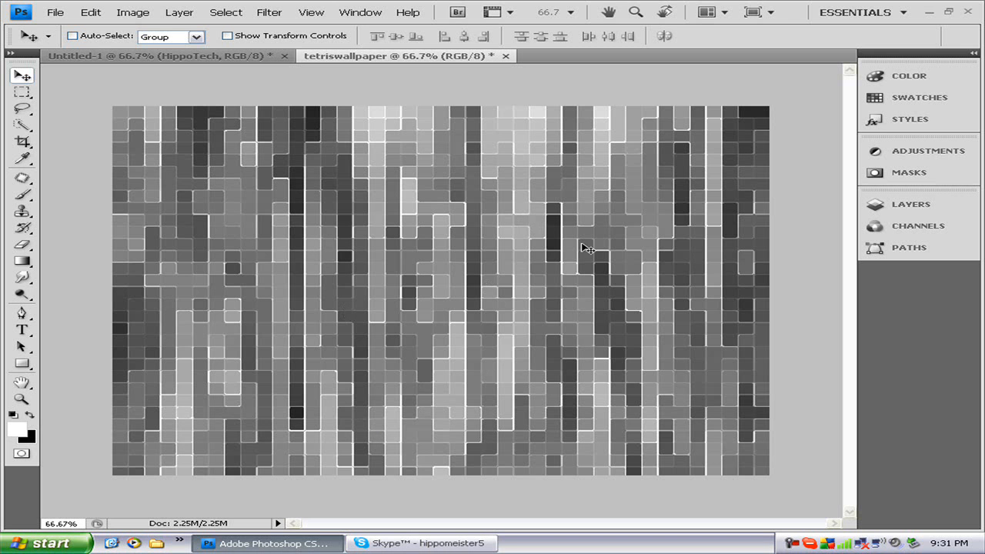
pyautogui.moveTo(579, 252)
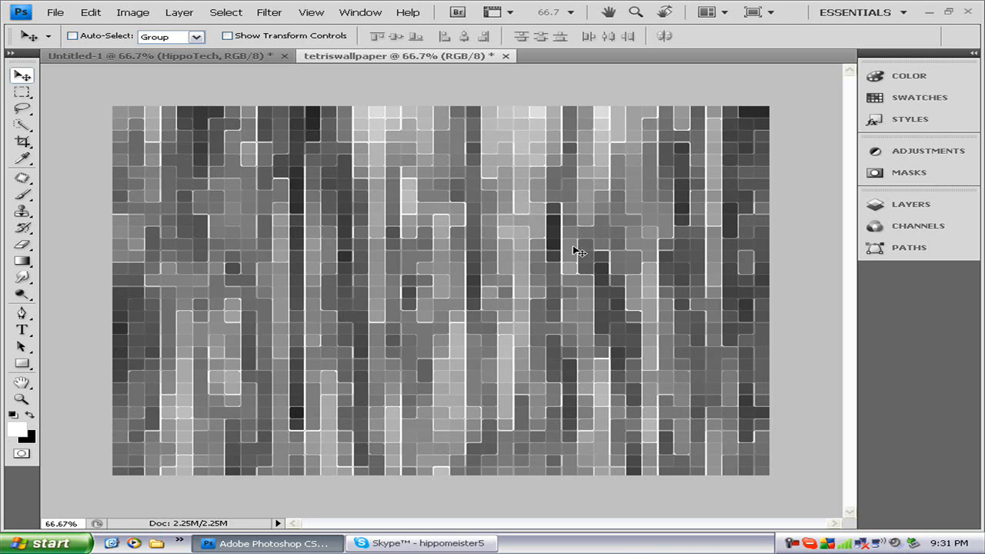
pyautogui.moveTo(607, 246)
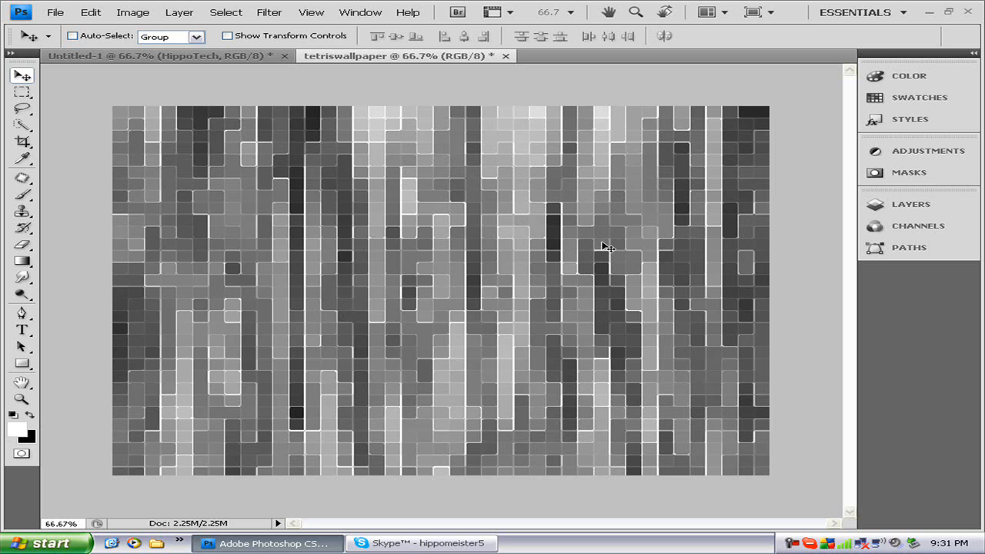
pyautogui.moveTo(86, 336)
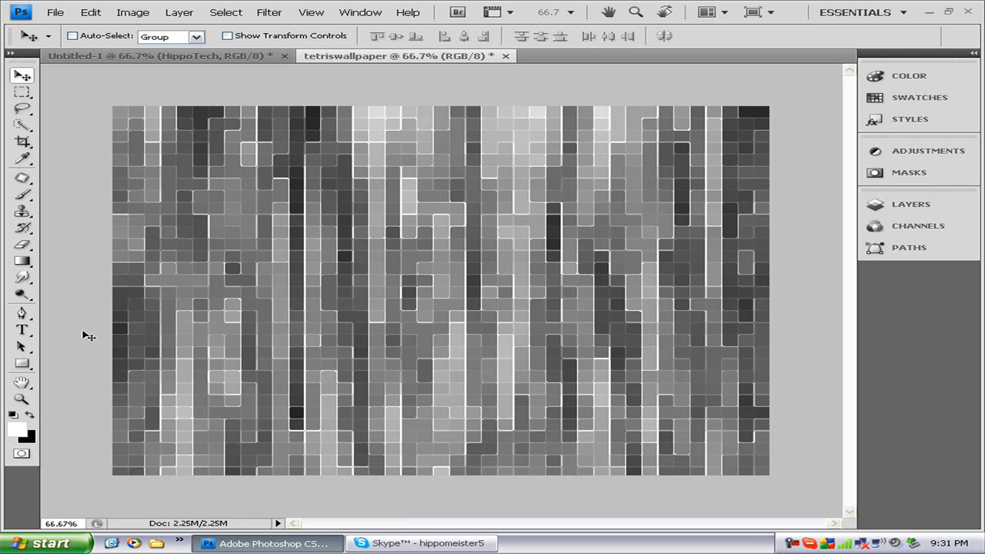
pyautogui.moveTo(911, 203)
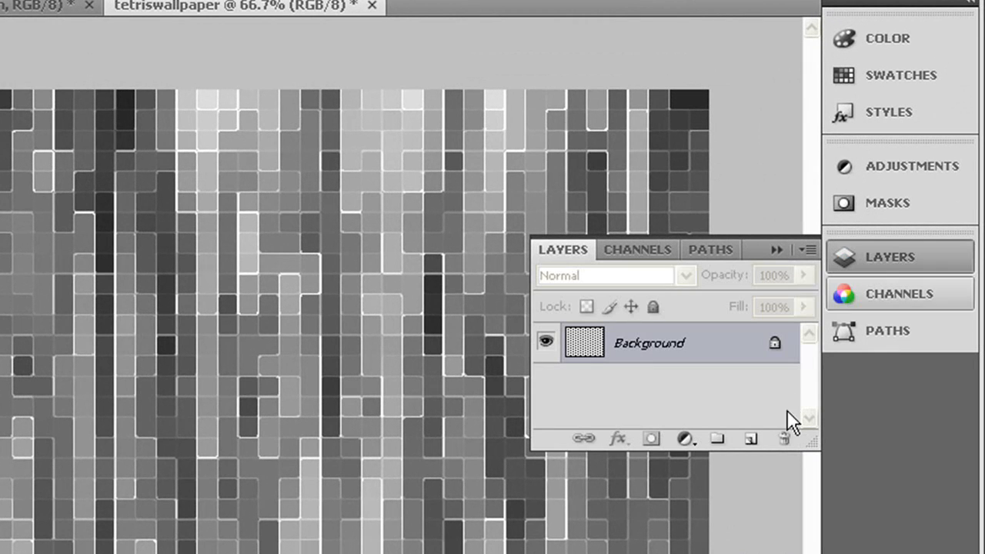
# - Add a new empty Layer 1 above the background for the rainbow gradient
pyautogui.click(749, 439)
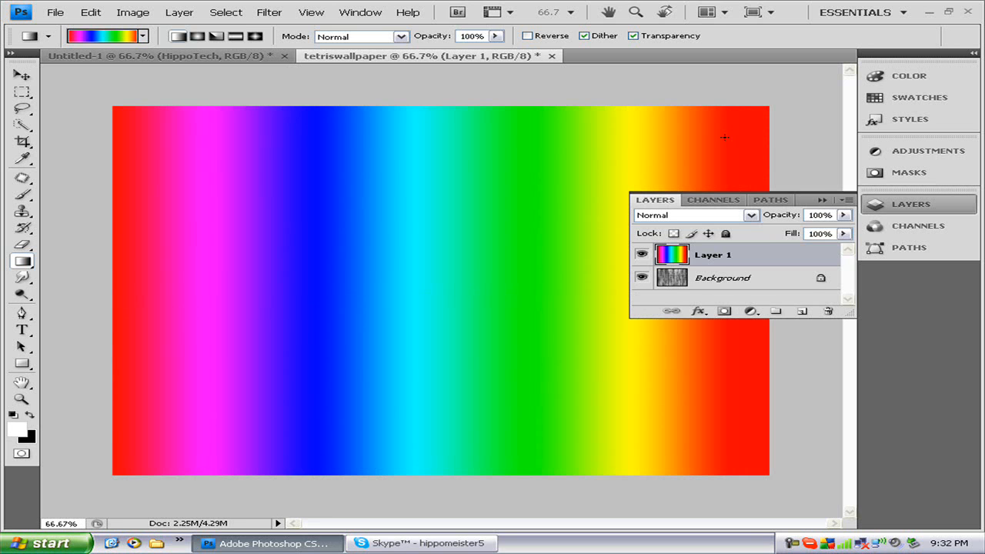
pyautogui.moveTo(751, 219)
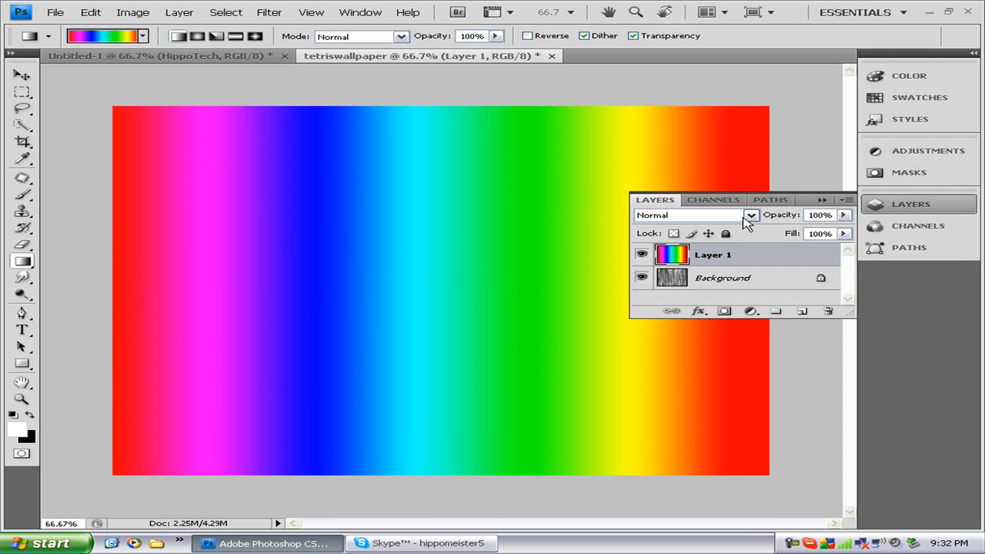
# - Set Layer 1 to Overlay blend mode at 50% opacity
pyautogui.click(751, 216)
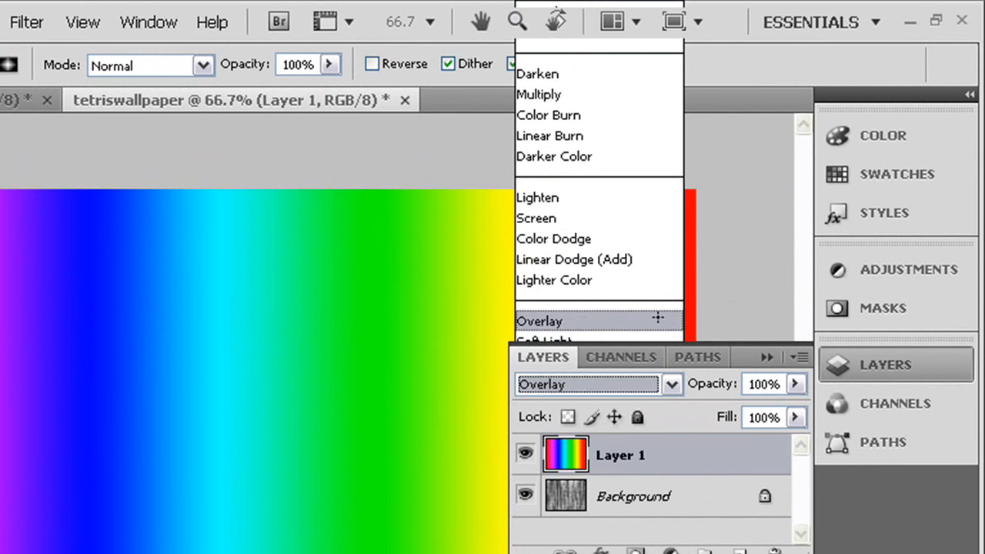
pyautogui.click(538, 322)
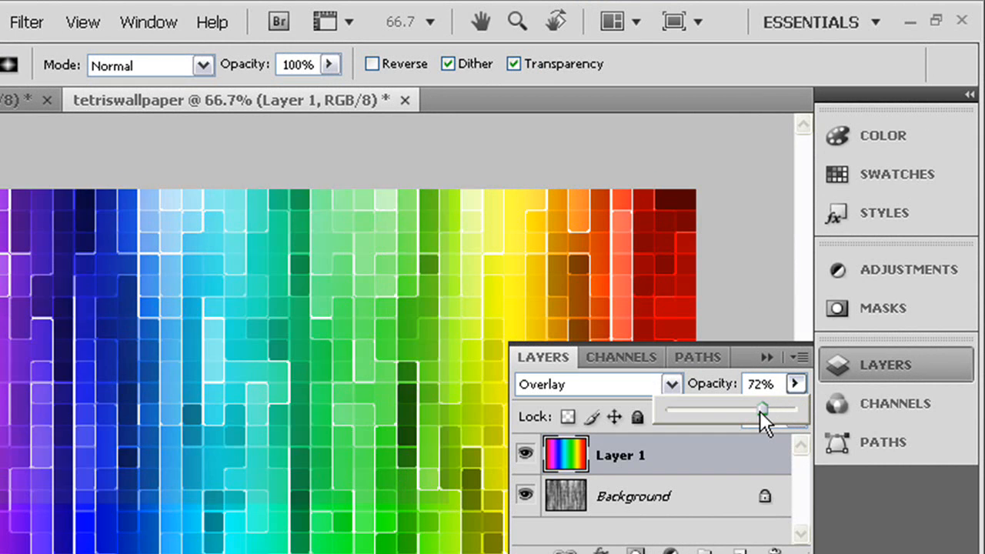
pyautogui.moveTo(762, 408); pyautogui.dragTo(736, 407)
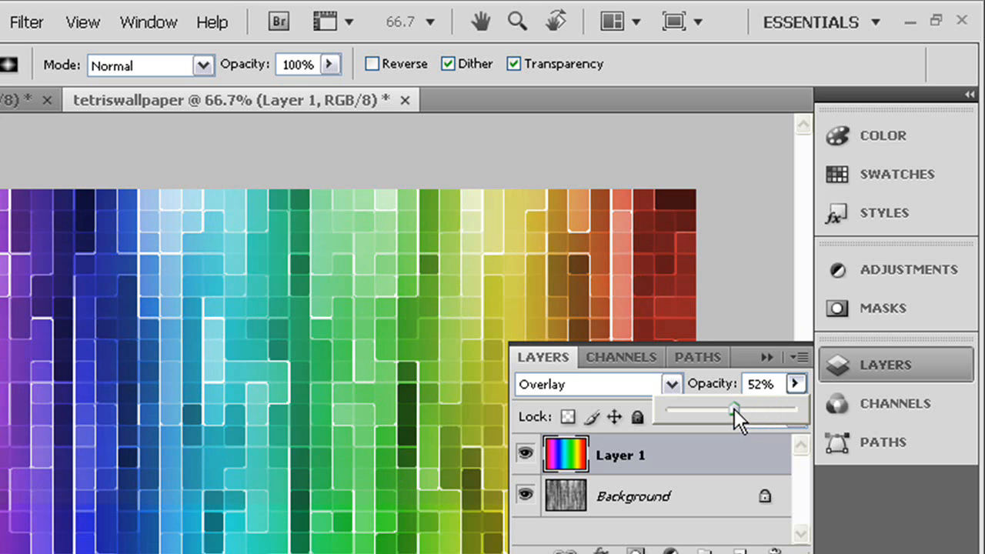
pyautogui.moveTo(736, 407); pyautogui.dragTo(732, 406)
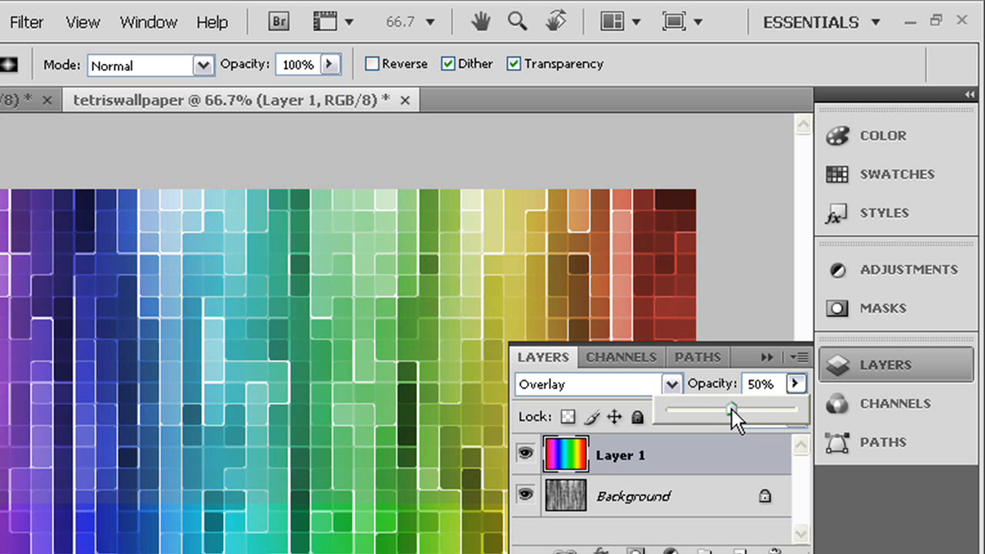
pyautogui.moveTo(727, 392)
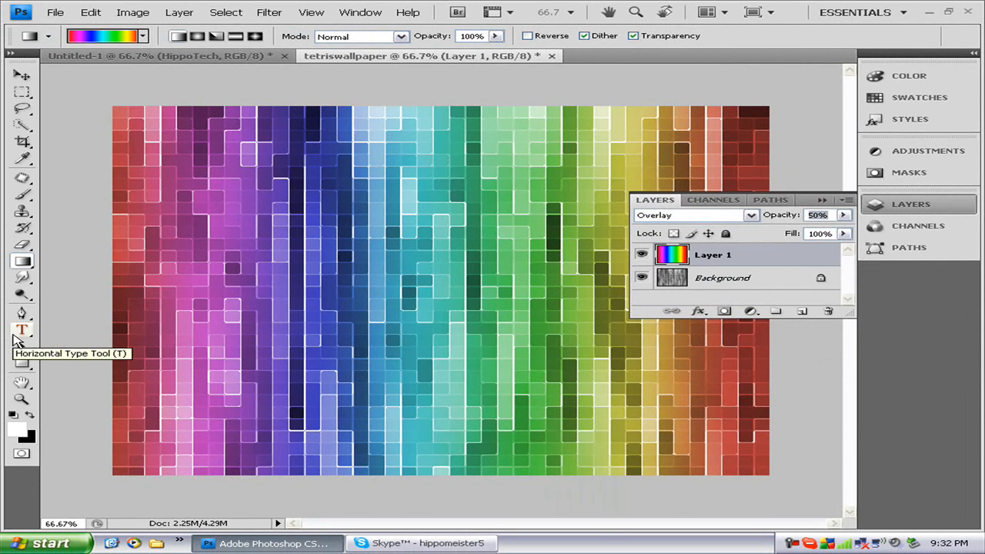
pyautogui.moveTo(74, 321)
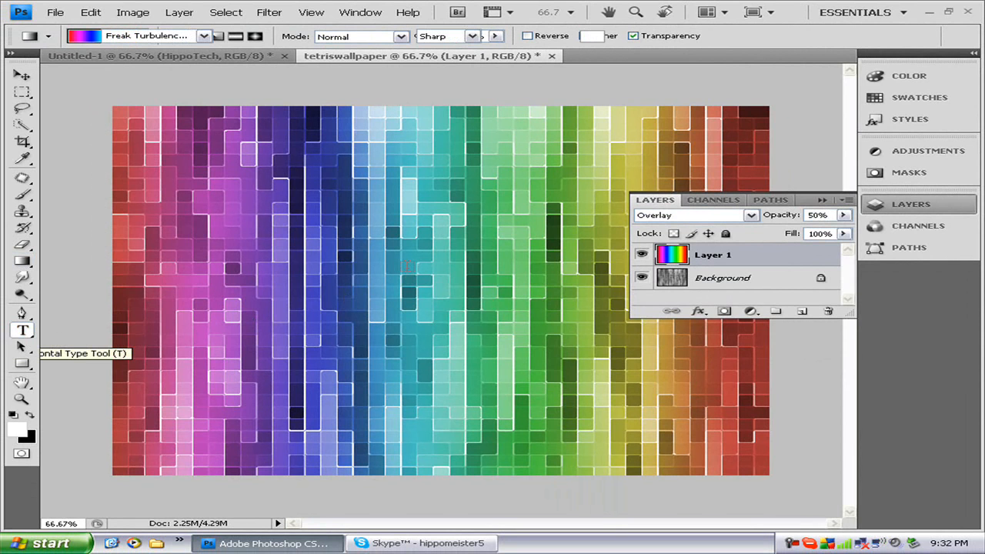
pyautogui.moveTo(557, 161)
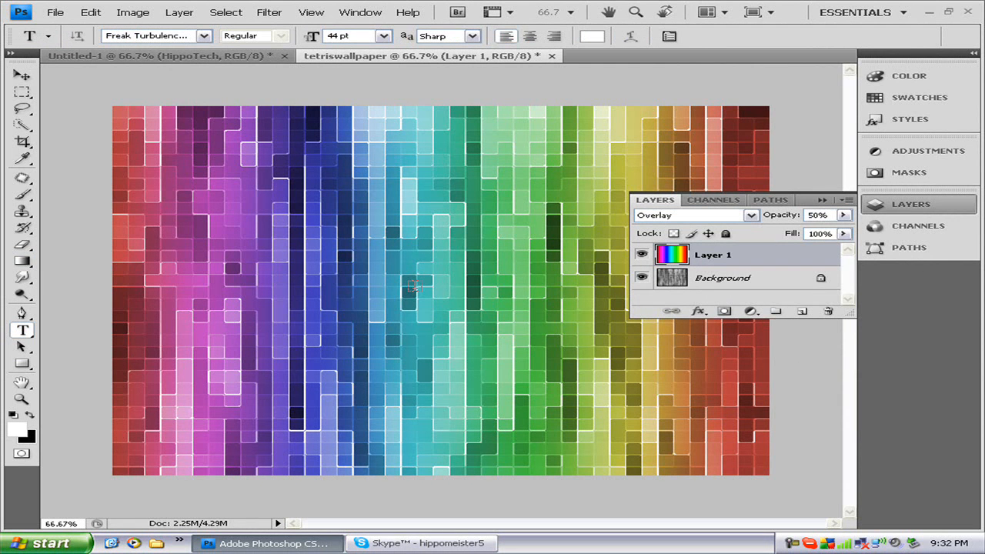
# - Start a white text line mid-wallpaper beginning 'Hipp'
pyautogui.click(416, 286)
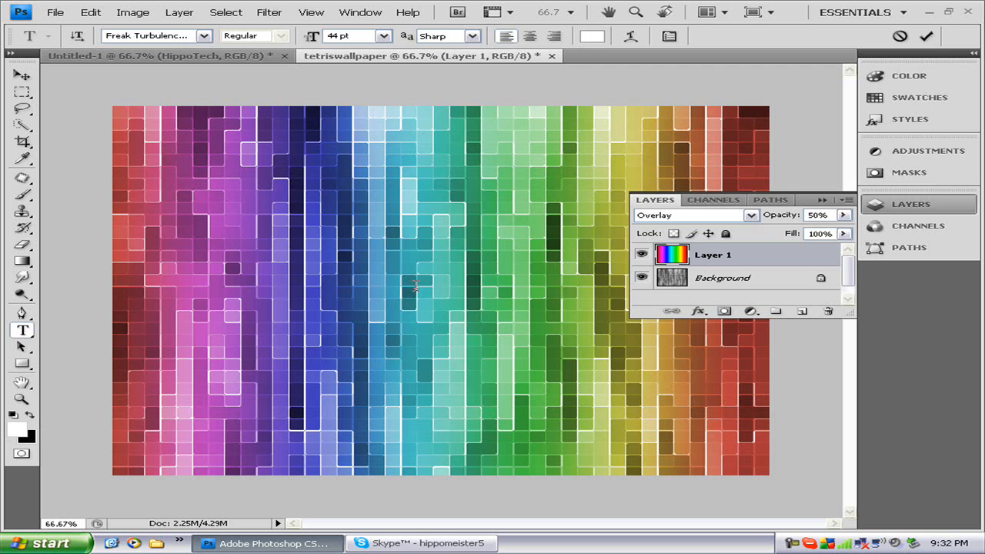
pyautogui.write('HippoT')
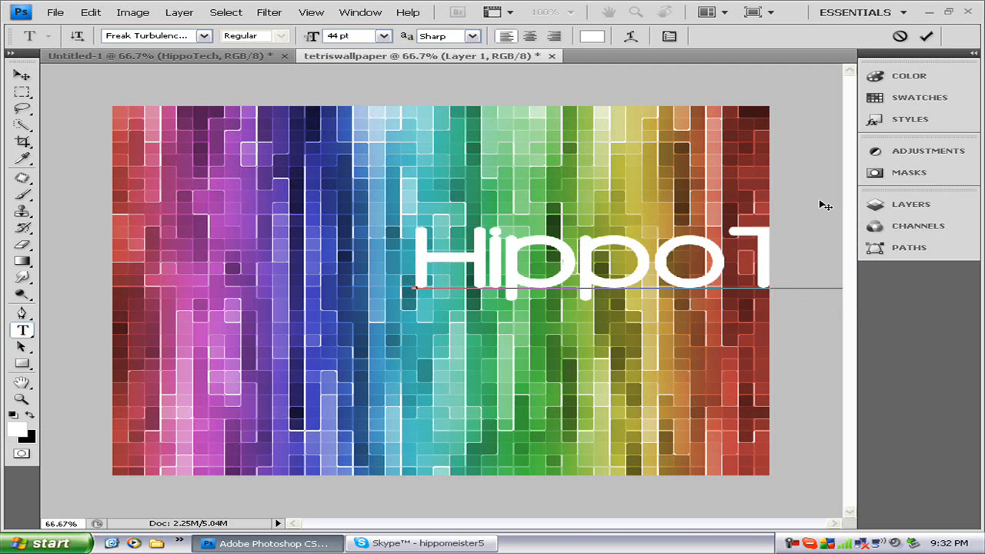
pyautogui.moveTo(786, 200)
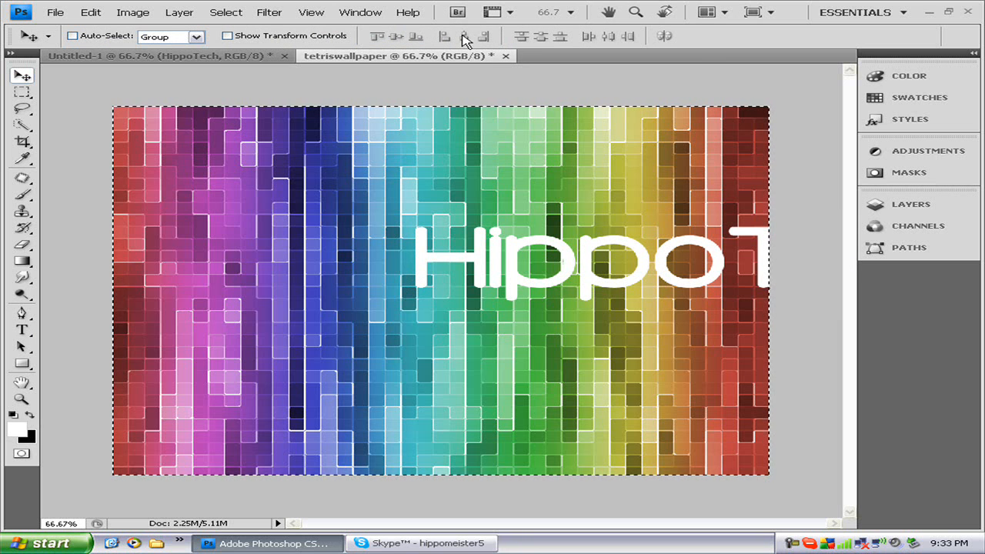
# - Select the text layer and correct it to read 'HippoTech'
pyautogui.click(912, 203)
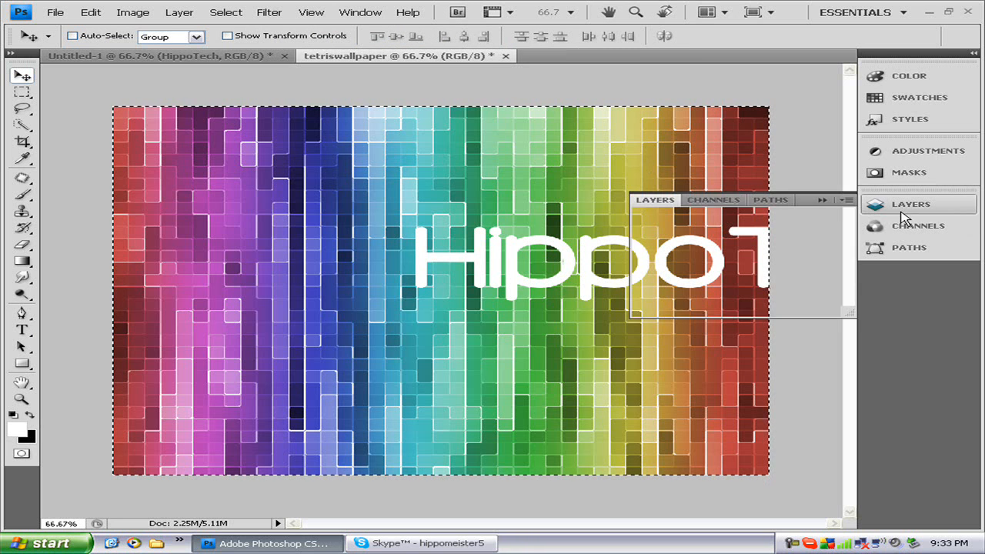
pyautogui.click(911, 203)
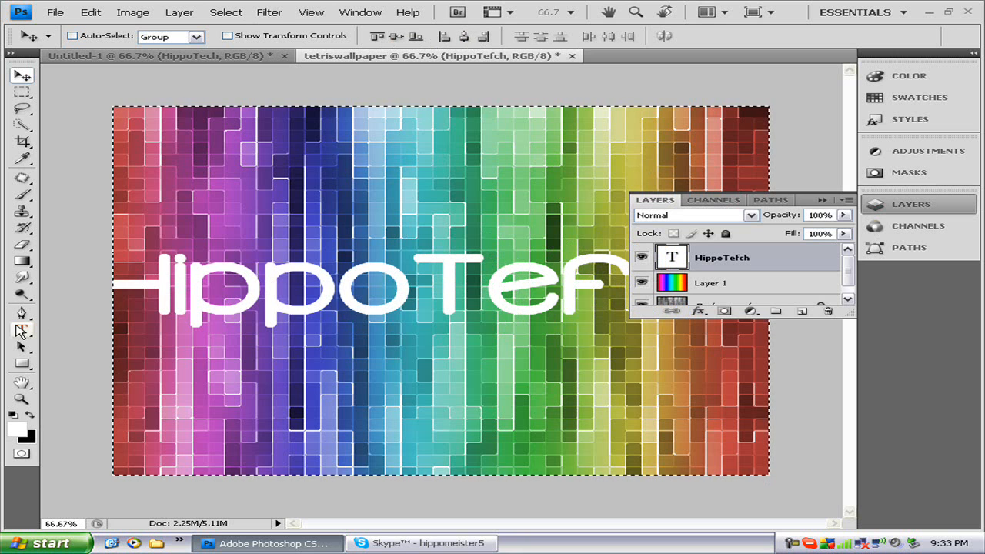
pyautogui.click(21, 330)
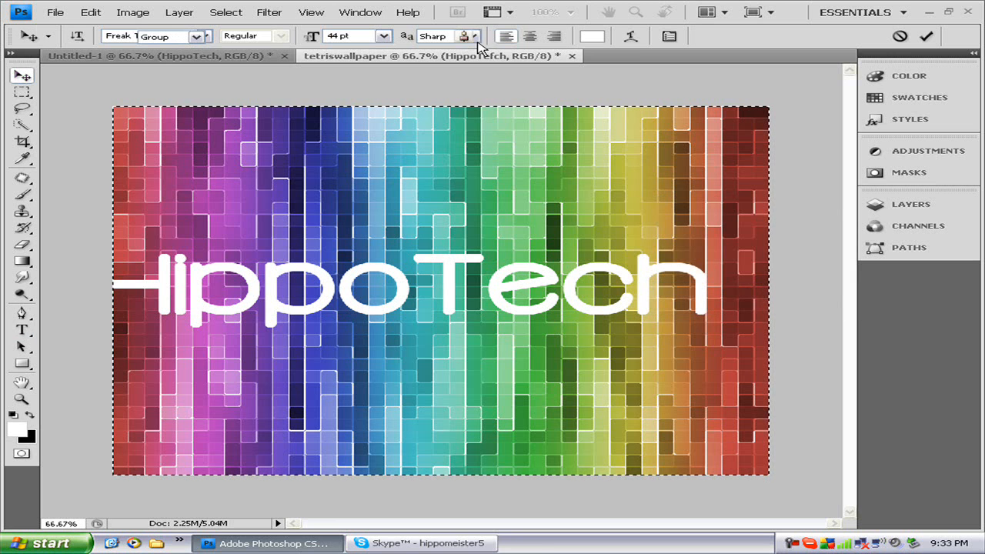
pyautogui.click(21, 74)
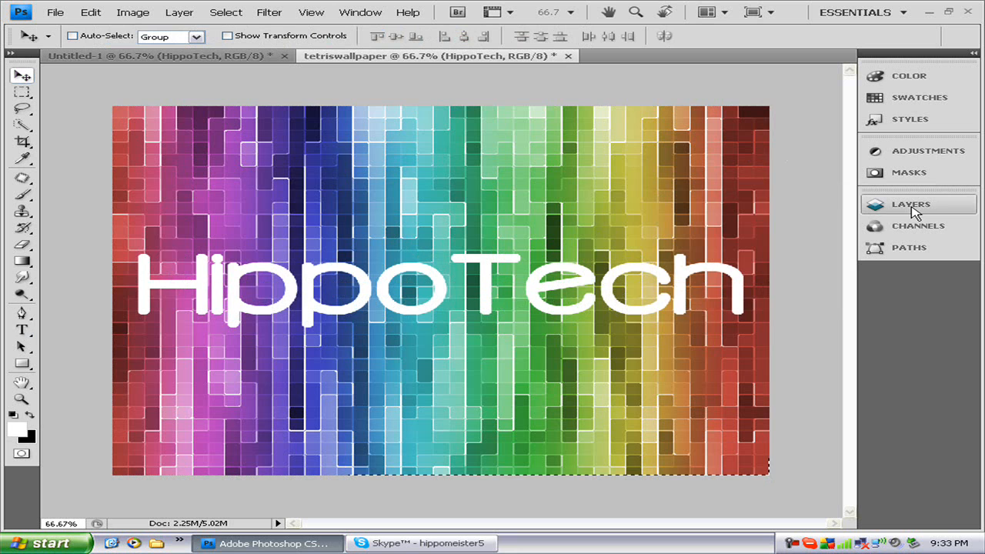
# - Bring up the Layer Style dialog for the HippoTech layer
pyautogui.click(911, 203)
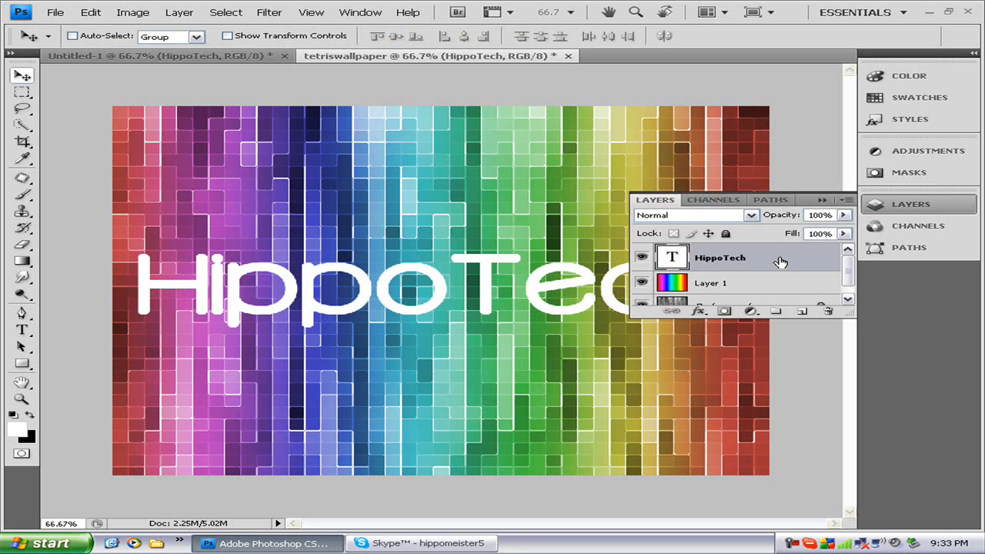
pyautogui.moveTo(754, 259)
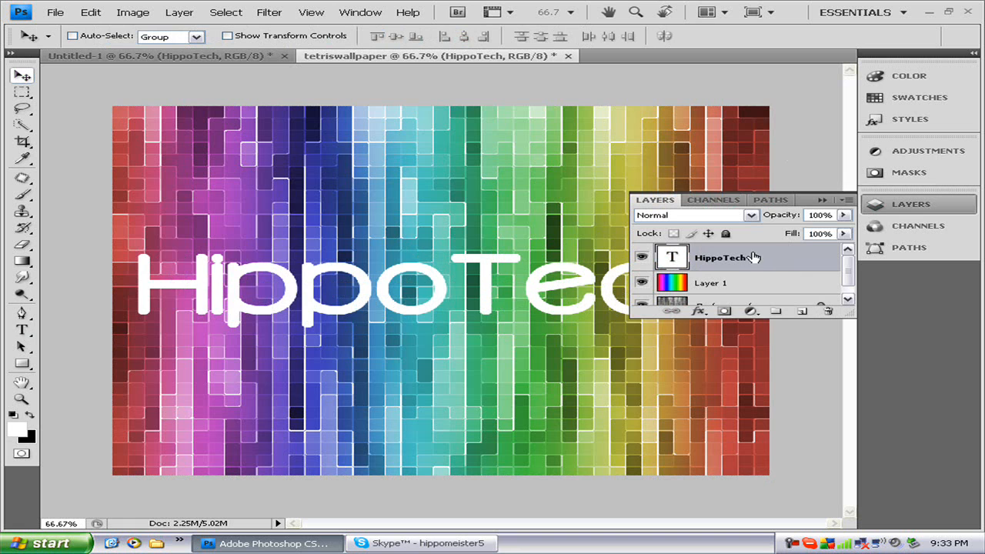
pyautogui.doubleClick(671, 257)
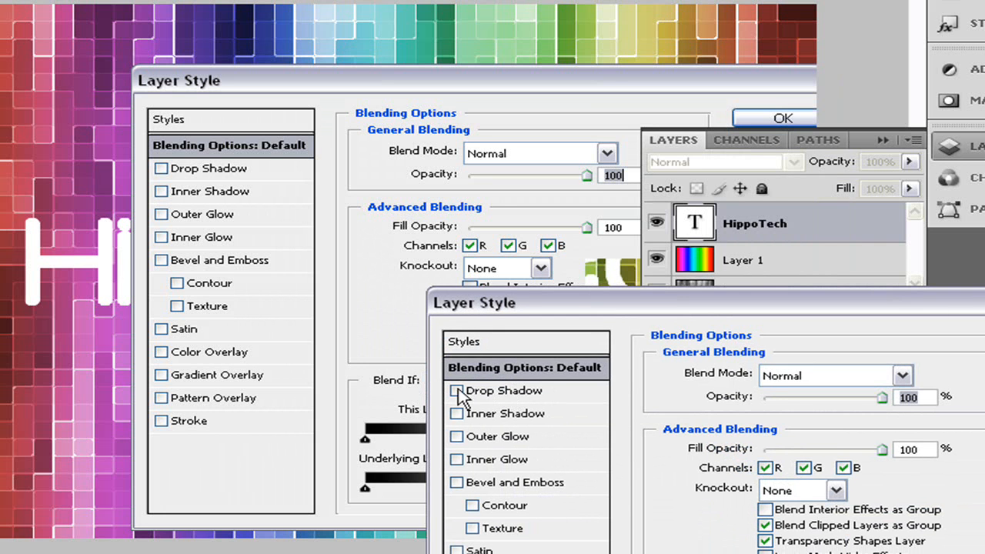
# - Add a Drop Shadow at 50% opacity and an Inner Shadow at 25% opacity
pyautogui.click(456, 391)
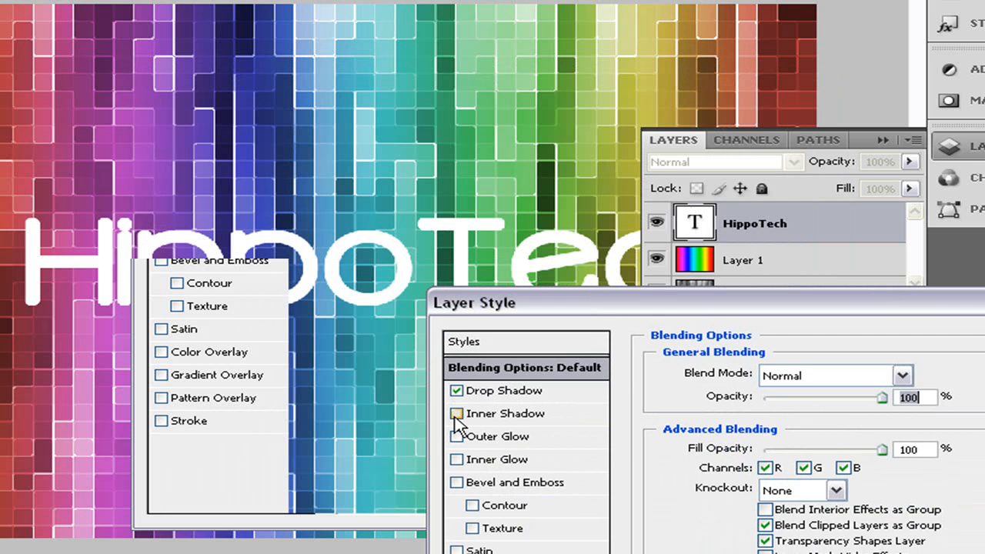
pyautogui.click(456, 412)
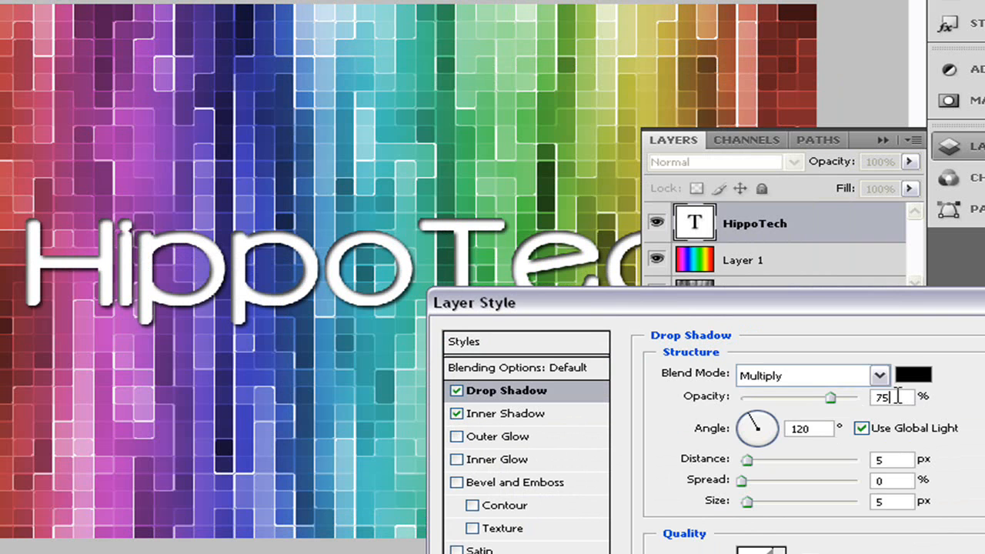
pyautogui.write('50')
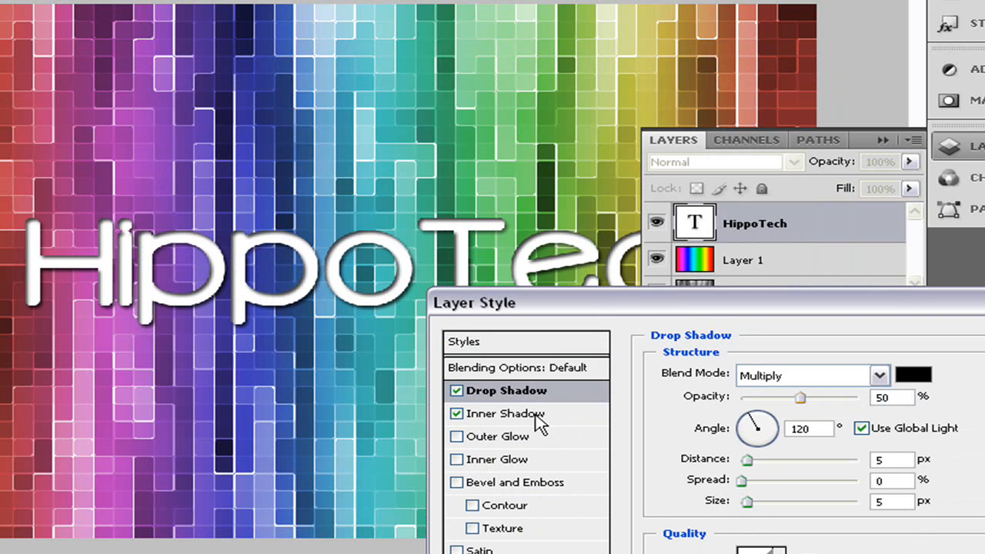
pyautogui.click(508, 412)
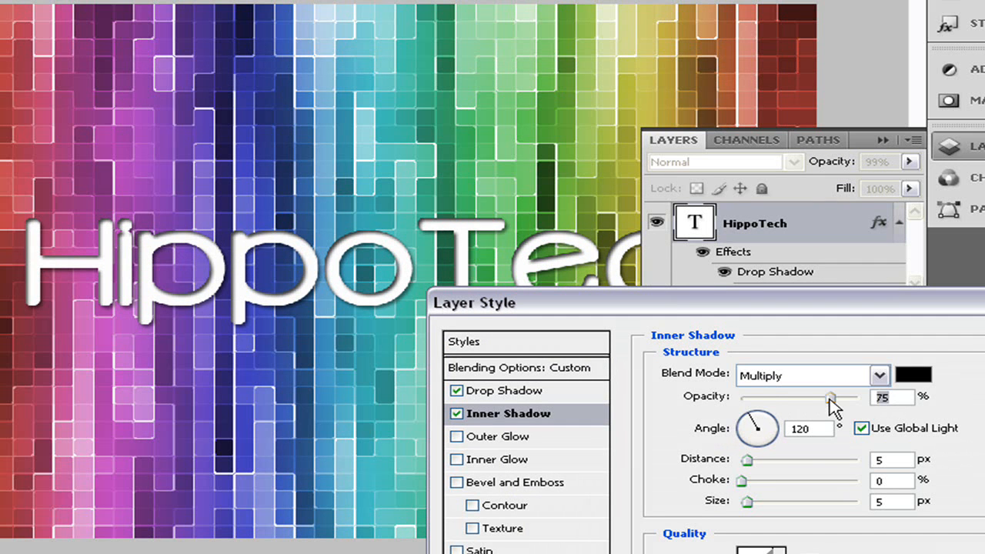
pyautogui.moveTo(829, 397); pyautogui.dragTo(752, 397)
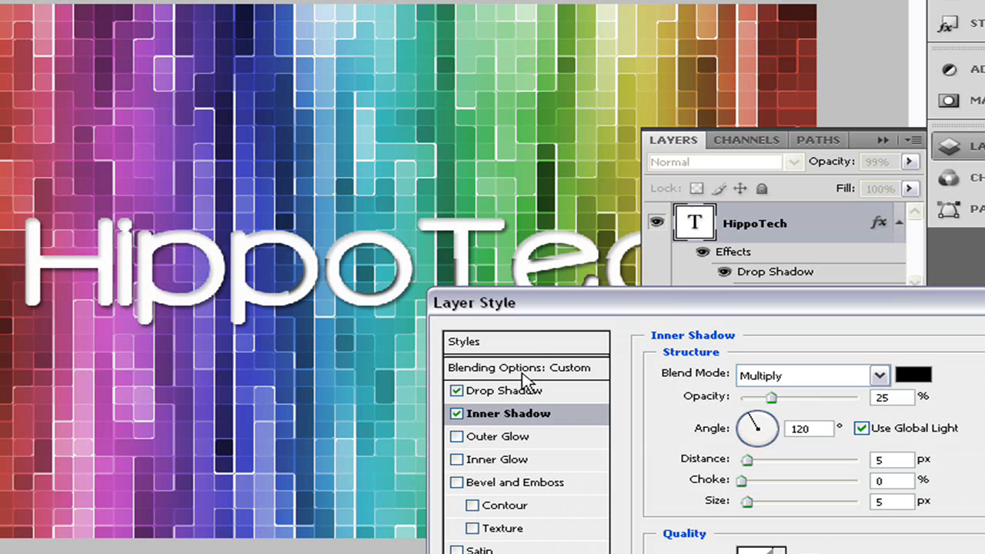
pyautogui.click(455, 412)
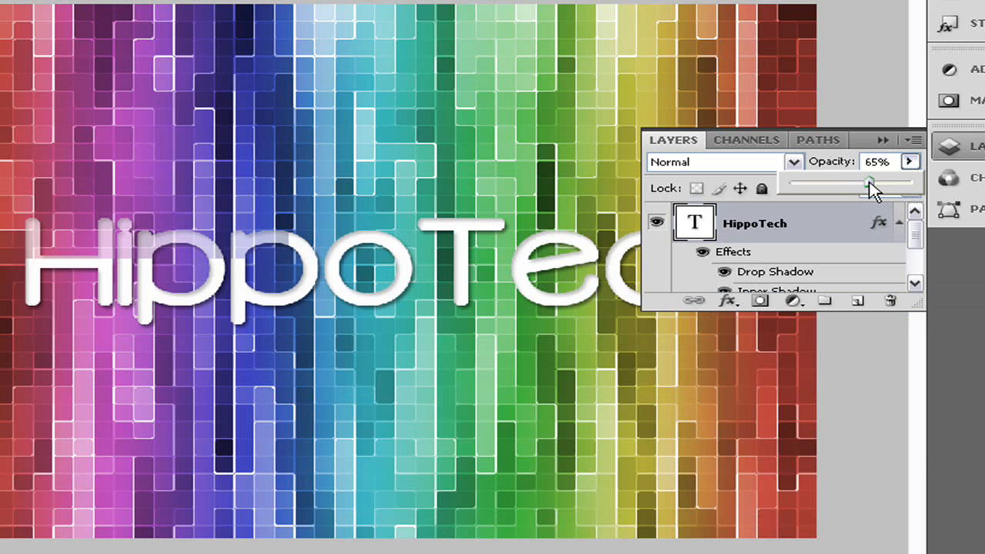
# - Set the HippoTech text layer's opacity to about 75%
pyautogui.moveTo(868, 185); pyautogui.dragTo(859, 184)
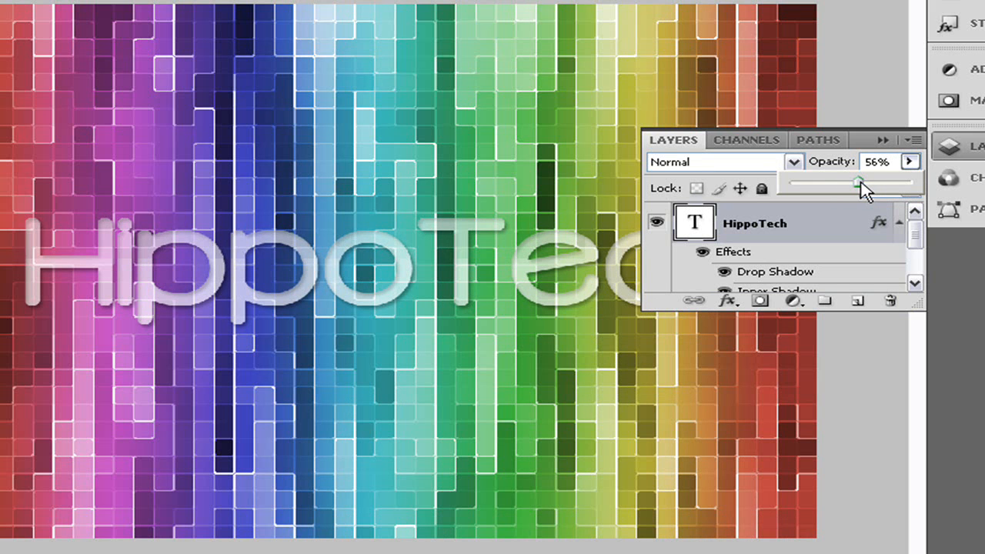
pyautogui.moveTo(858, 184); pyautogui.dragTo(880, 185)
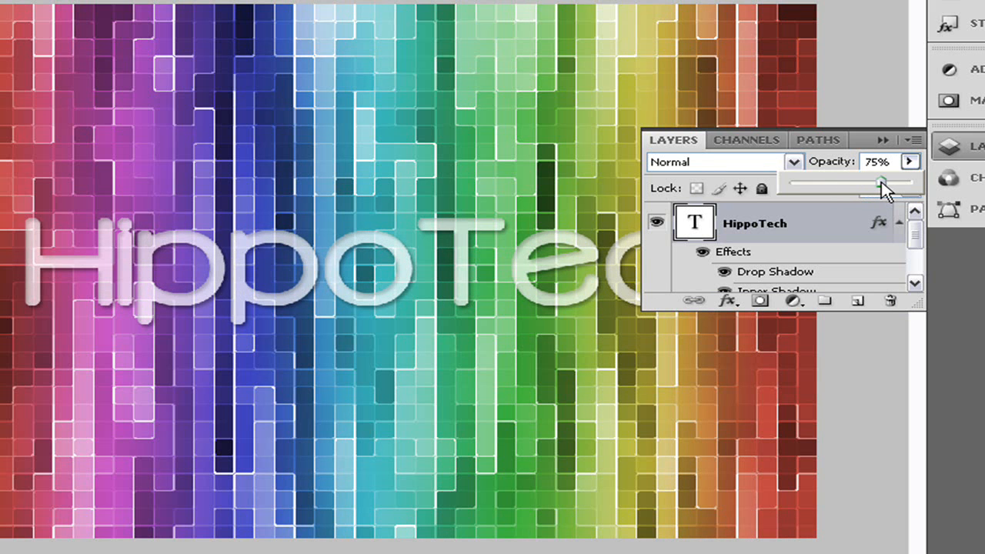